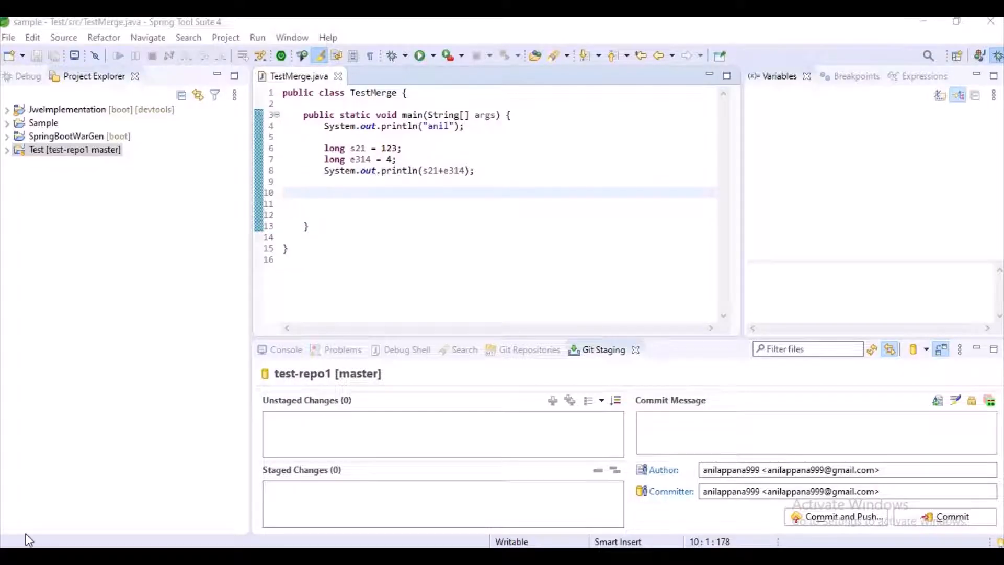
pyautogui.moveTo(157, 204)
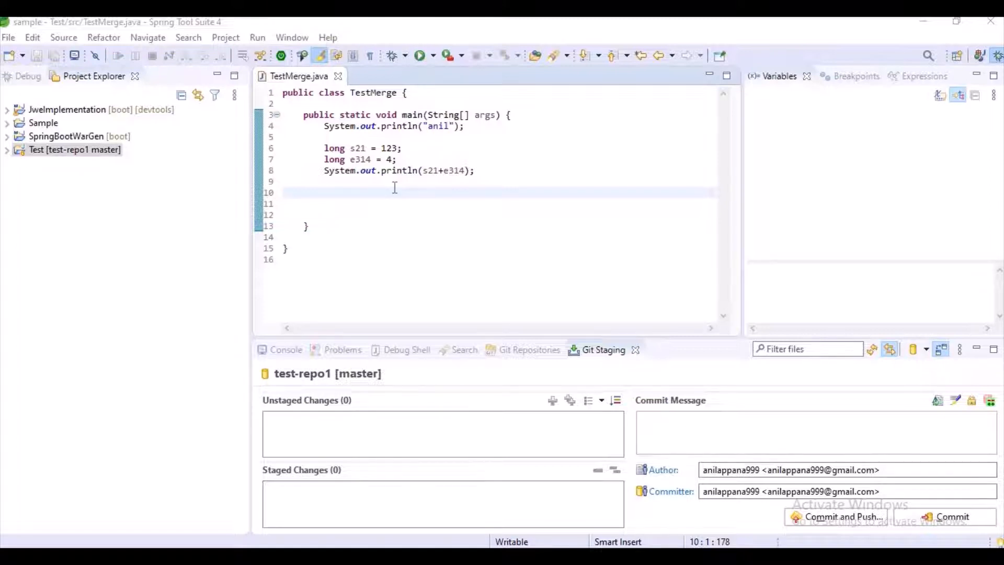
pyautogui.moveTo(428, 461)
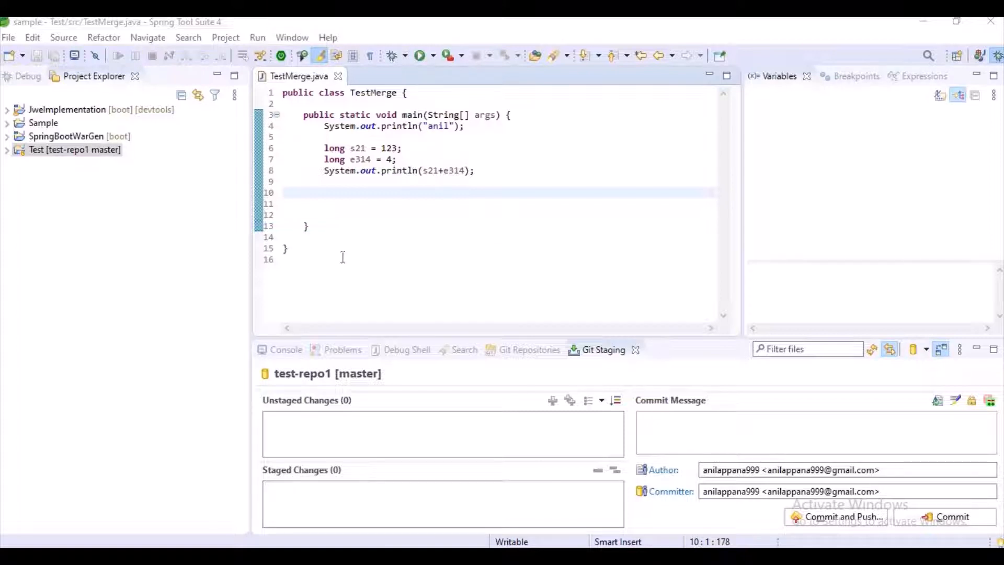
# - In GitHub's web editor, rename TestMerge.java variables s21 to a and e314 to b
pyautogui.press('ctrl+a')
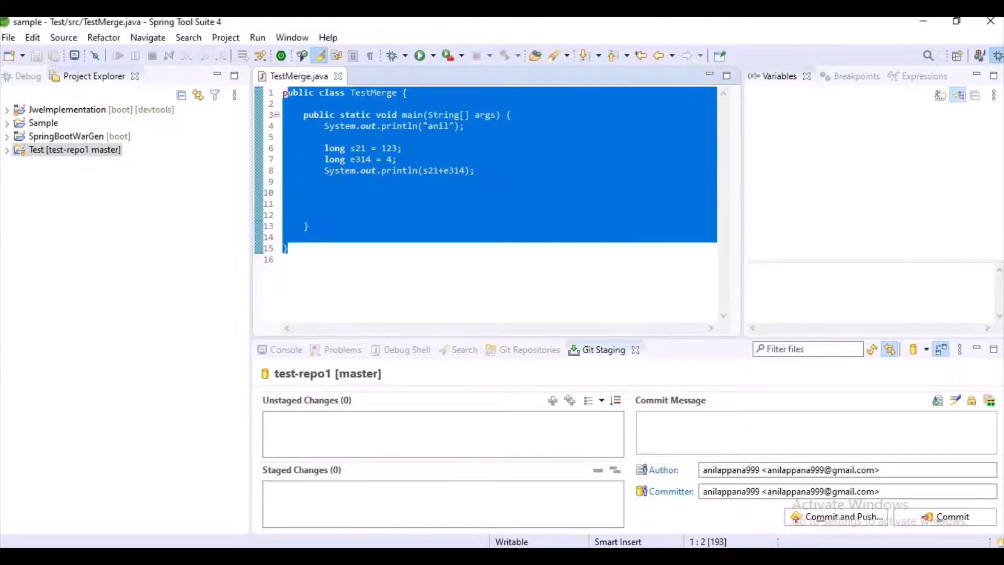
pyautogui.click(366, 235)
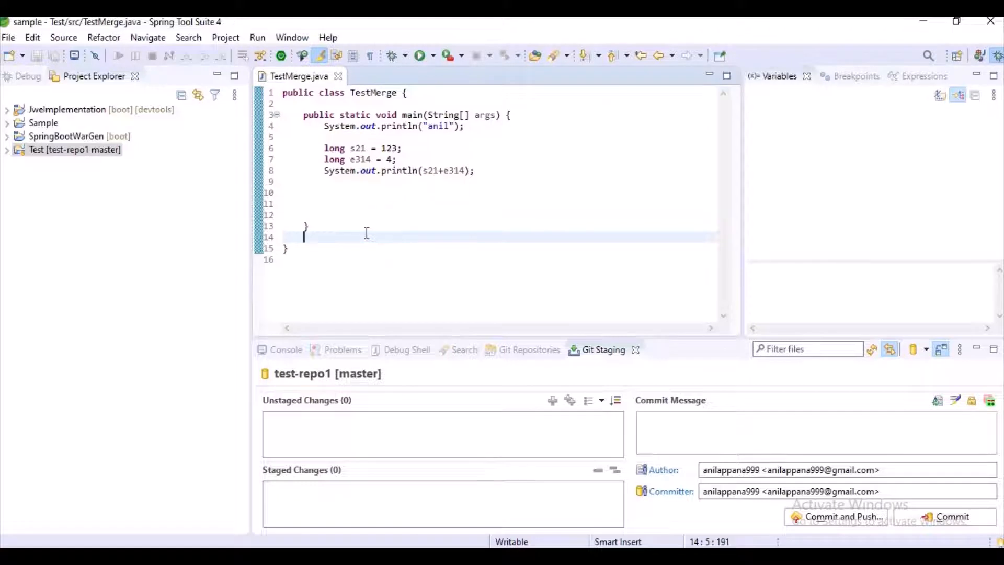
pyautogui.moveTo(328, 189)
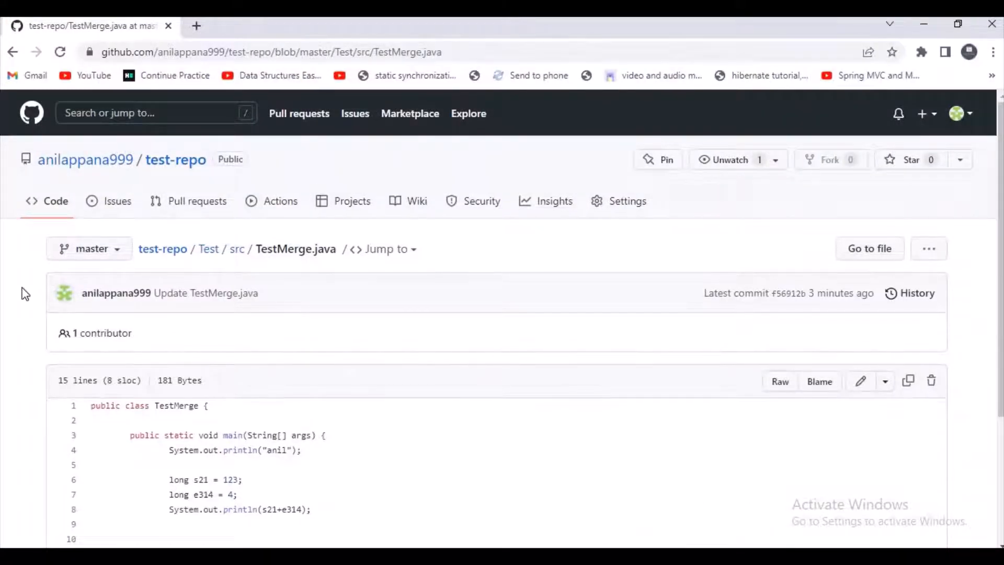
pyautogui.scroll(-3)
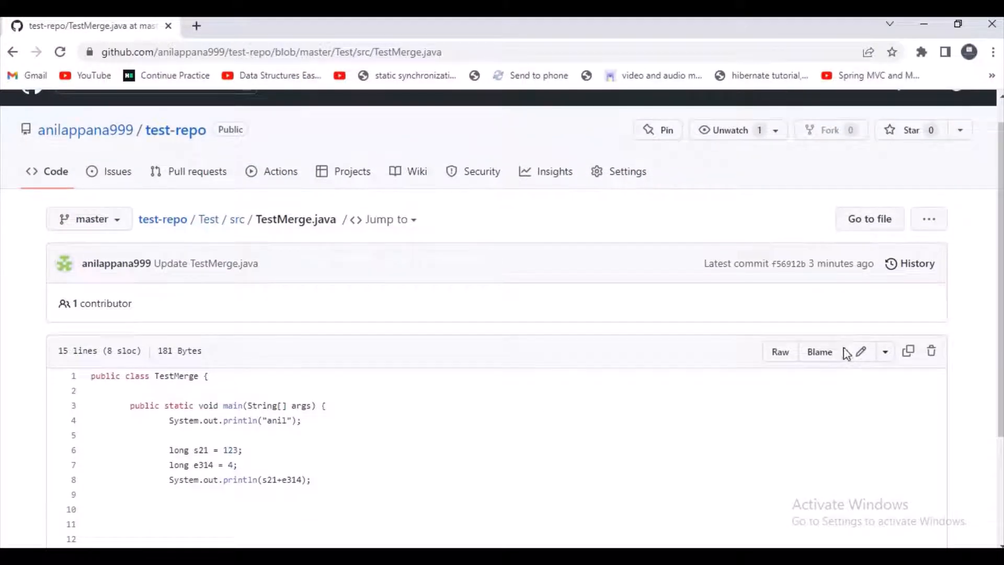
pyautogui.click(861, 351)
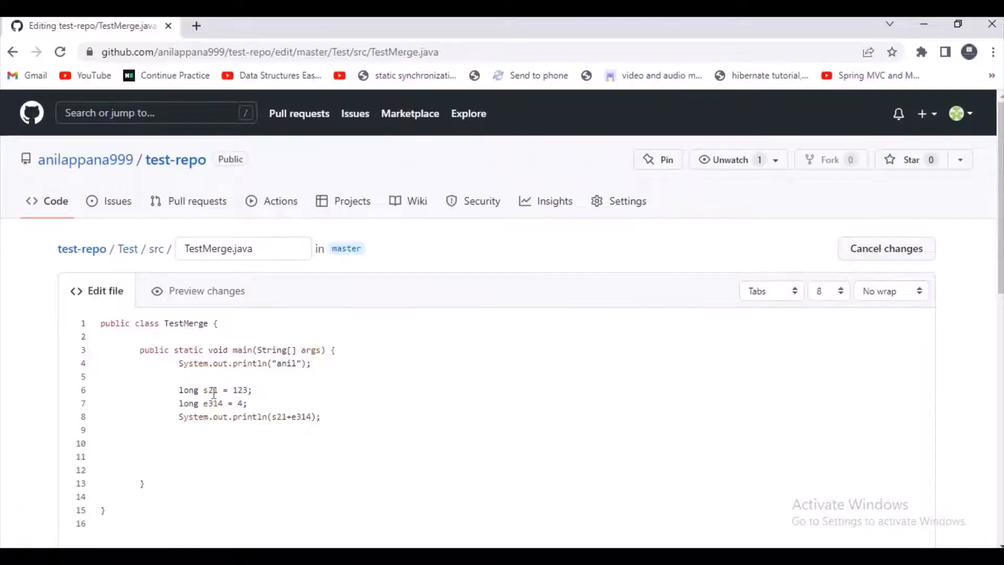
pyautogui.write('a')
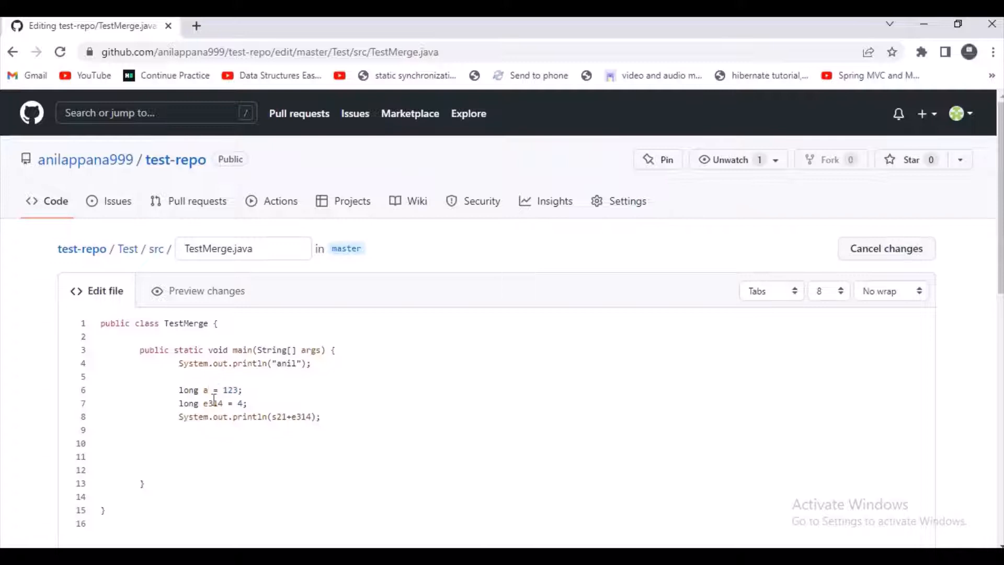
pyautogui.write('b')
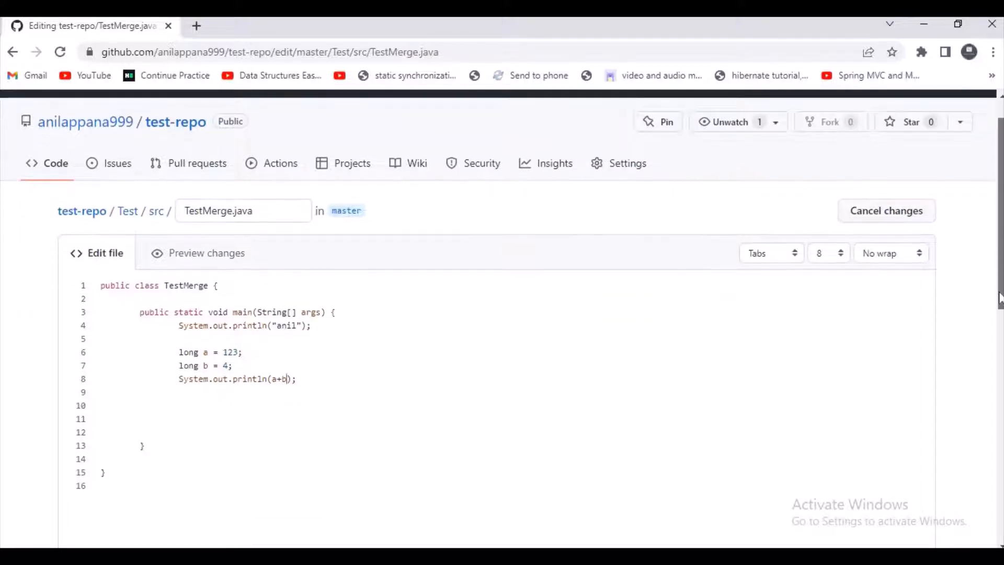
pyautogui.scroll(-3)
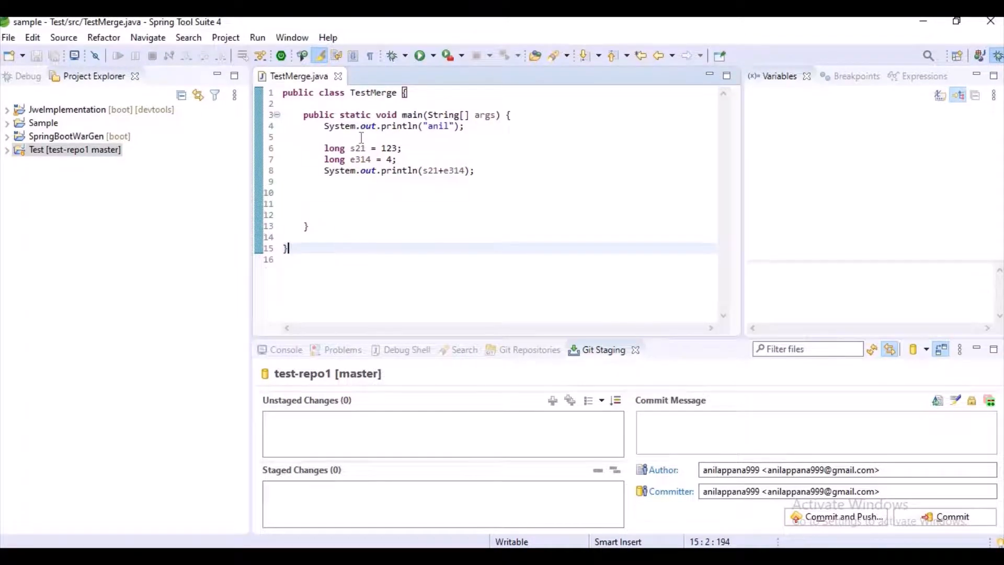
# - Rename the variables to x and y, save, commit with message 'fdji'; the push is rejected
pyautogui.write('x')
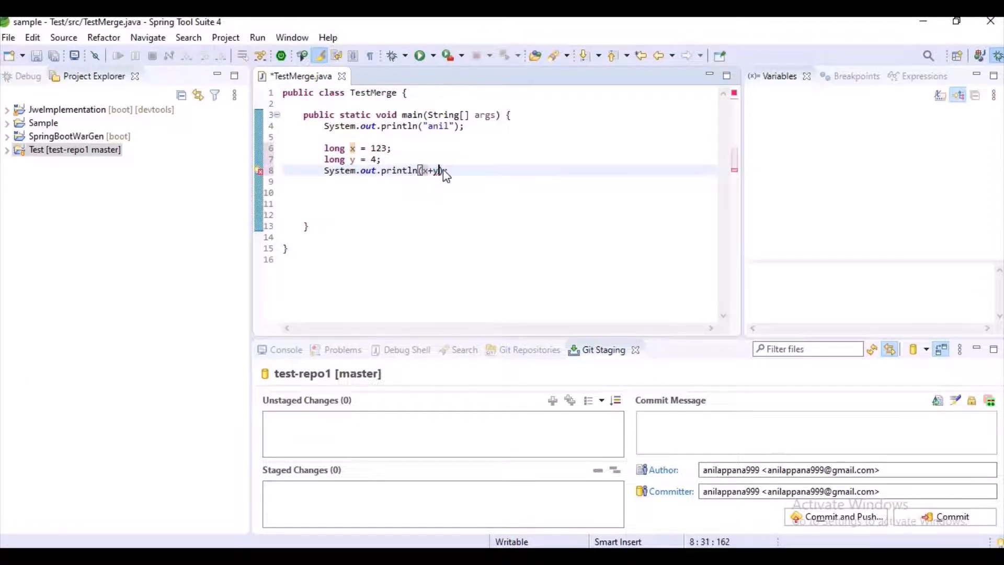
pyautogui.press('ctrl+s')
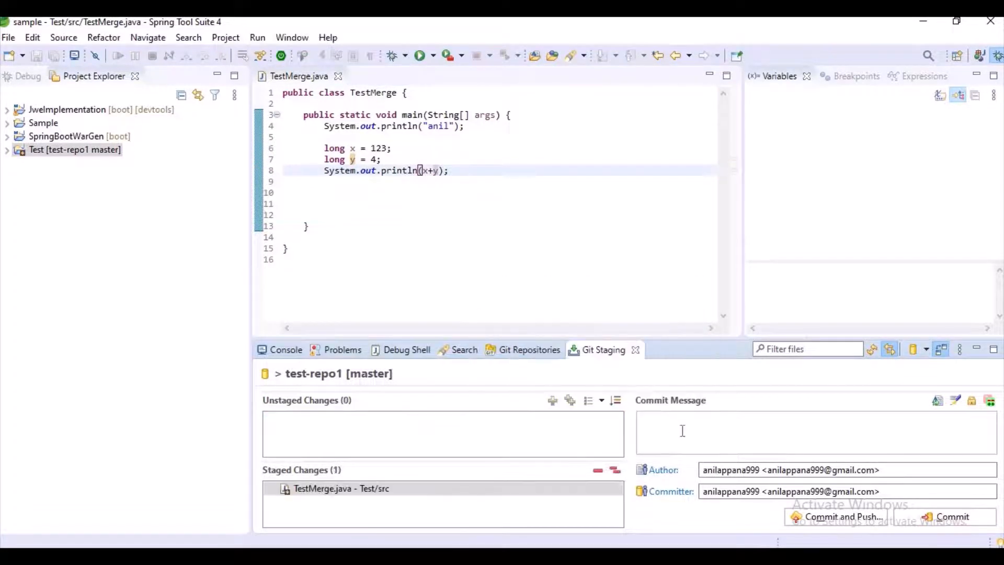
pyautogui.write('fdji')
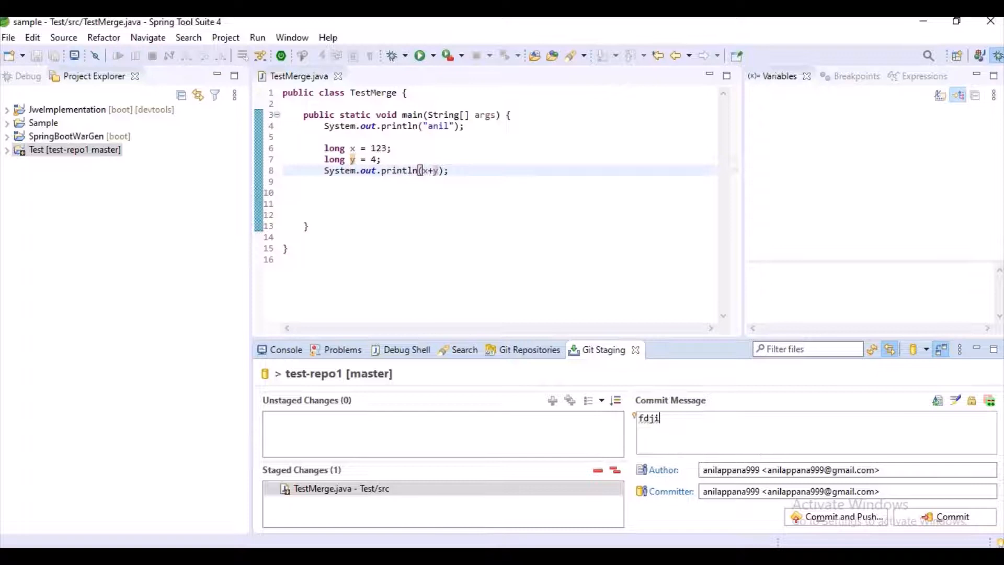
pyautogui.click(839, 516)
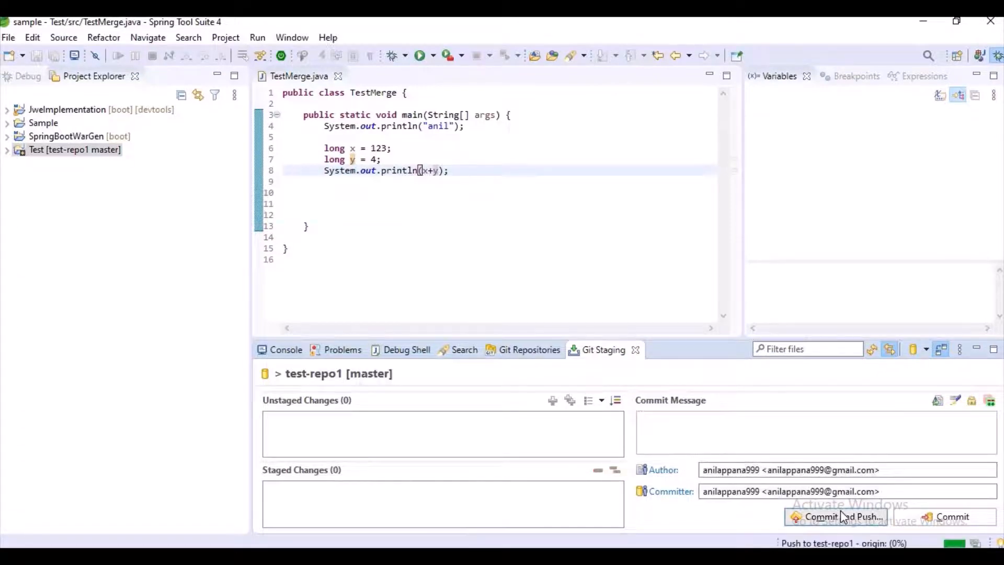
pyautogui.click(835, 516)
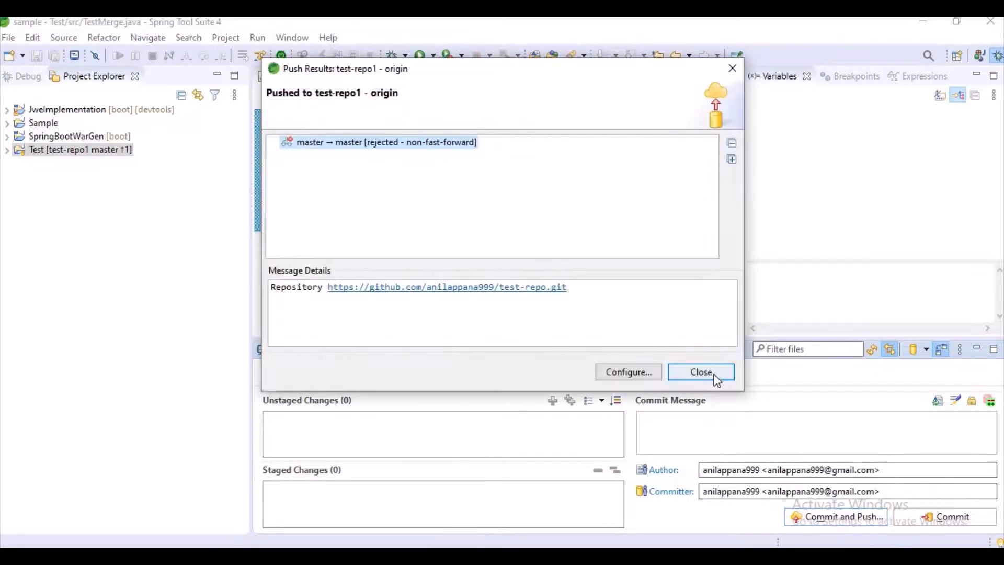
pyautogui.click(700, 371)
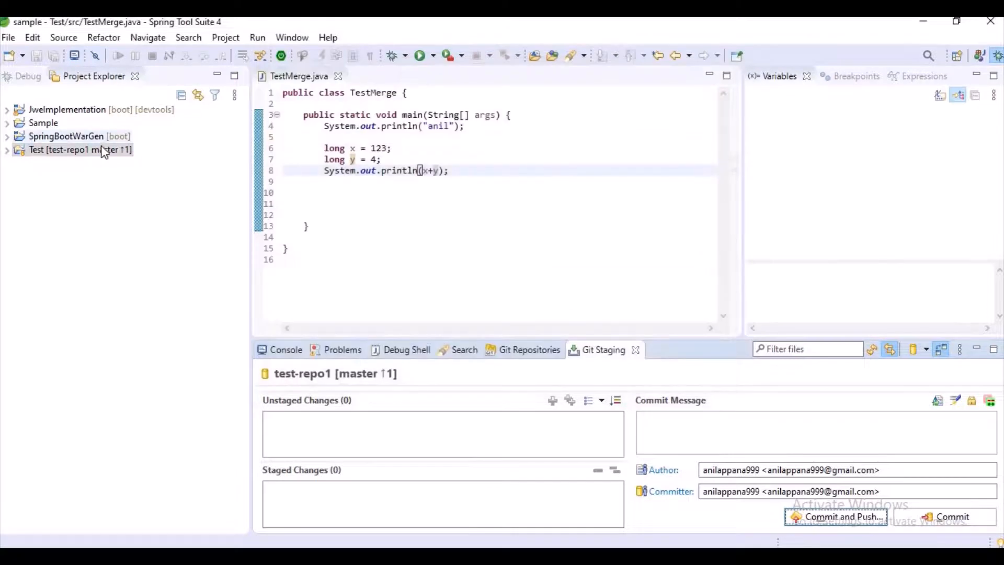
# - Pull the Test project from origin, then open the conflicted TestMerge.java in the Merge Tool
pyautogui.rightClick(77, 149)
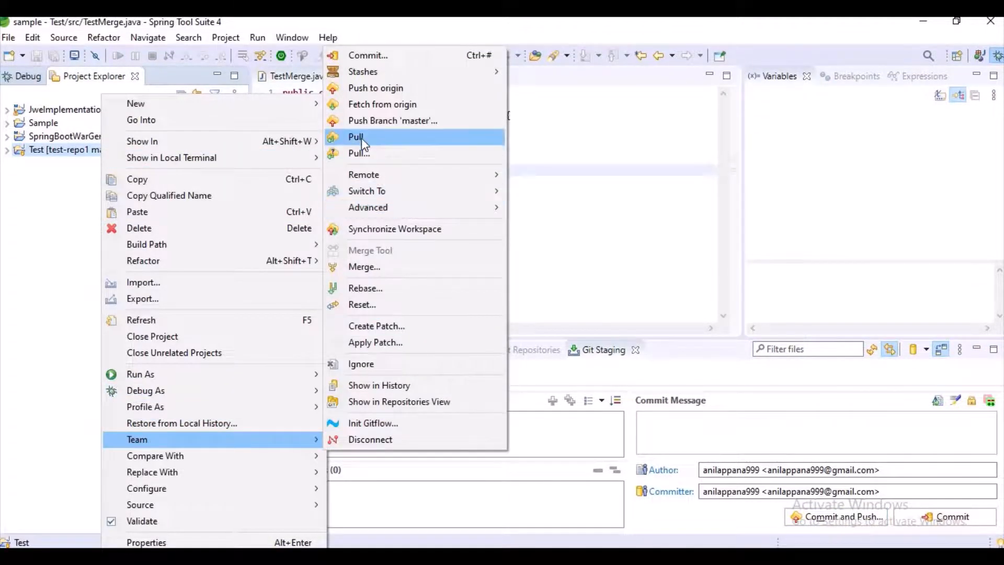
pyautogui.click(356, 137)
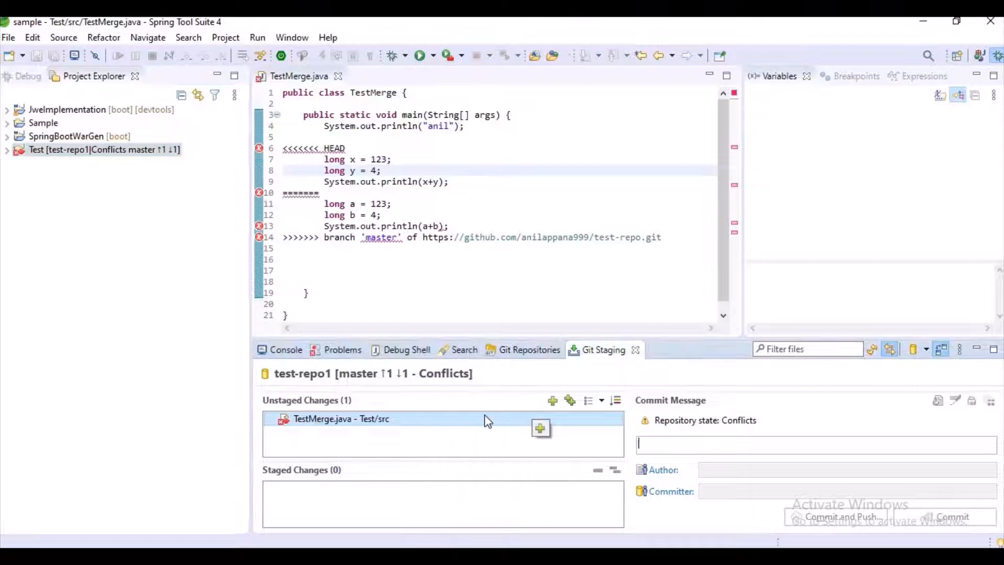
pyautogui.rightClick(342, 418)
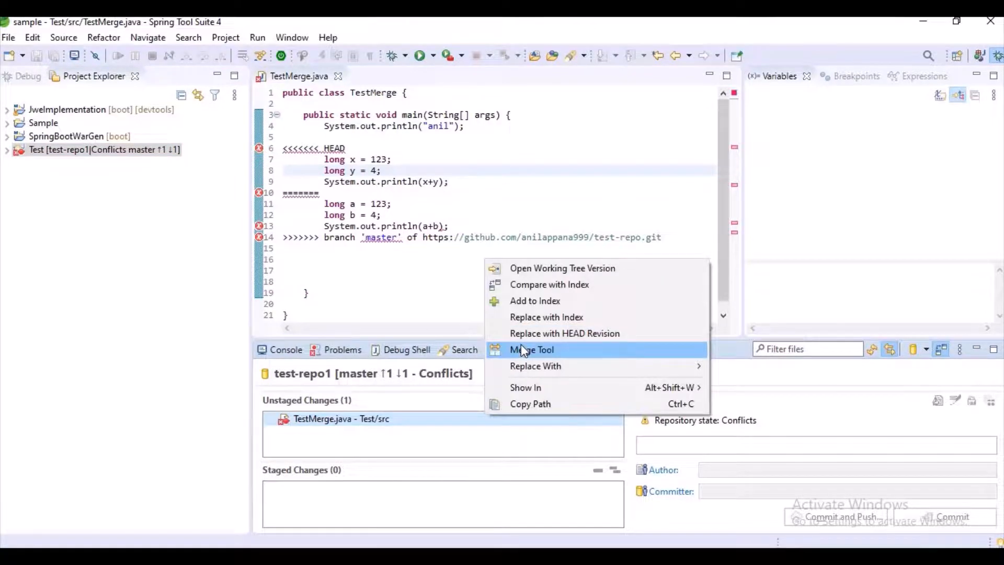
pyautogui.click(530, 349)
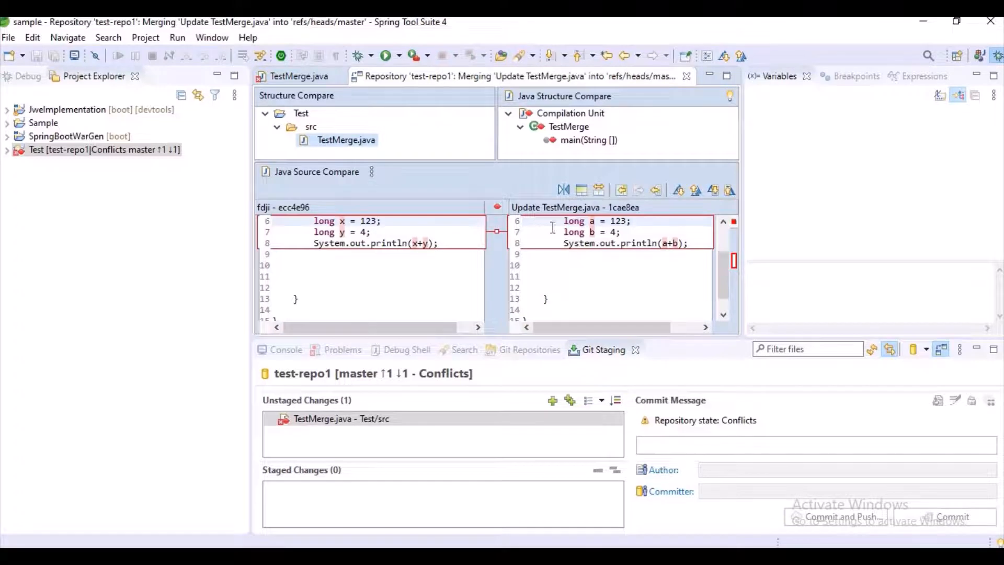
# - Copy the remote a/b lines into the local TestMerge.java, then commit and push the merge
pyautogui.click(589, 231)
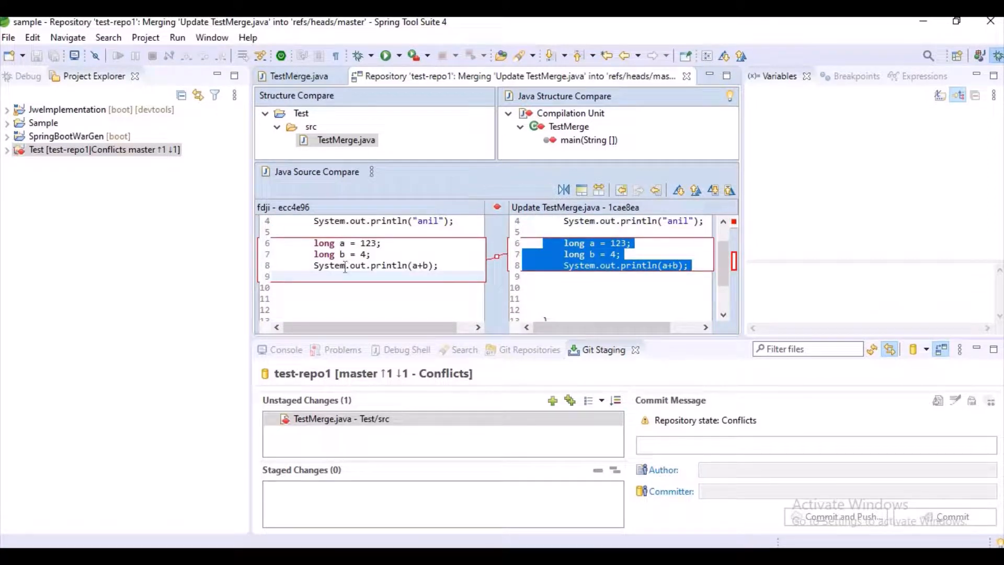
pyautogui.click(438, 265)
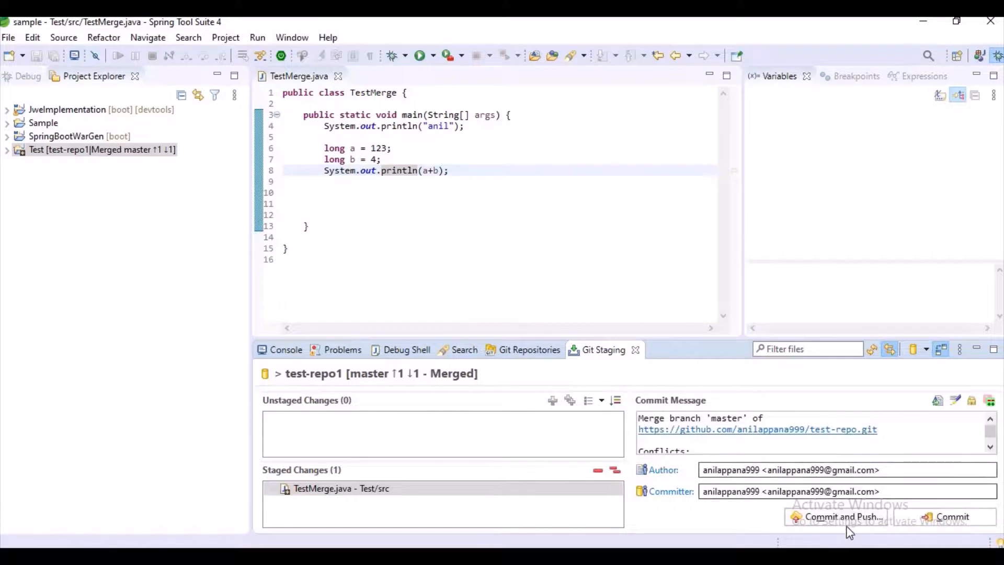
pyautogui.click(836, 517)
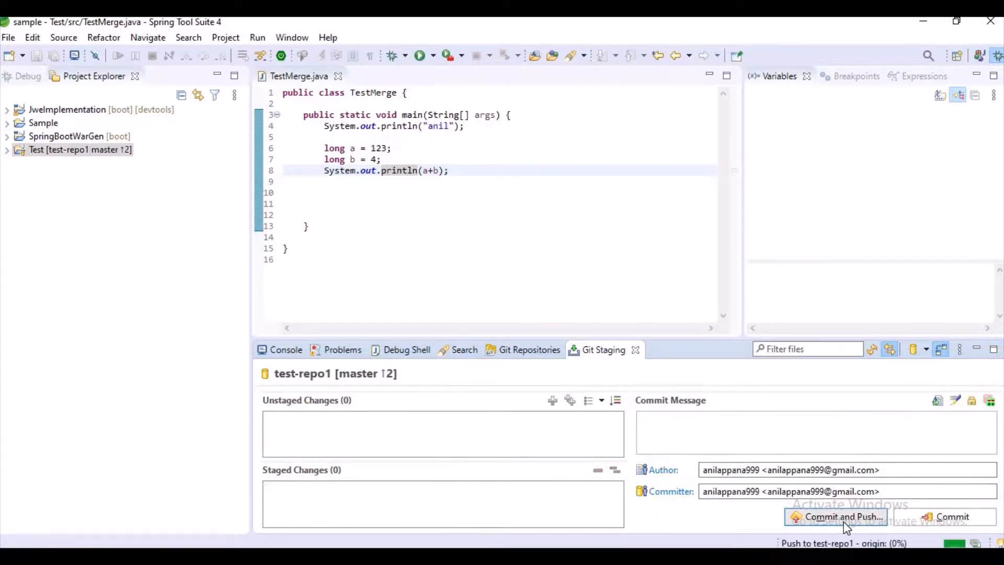